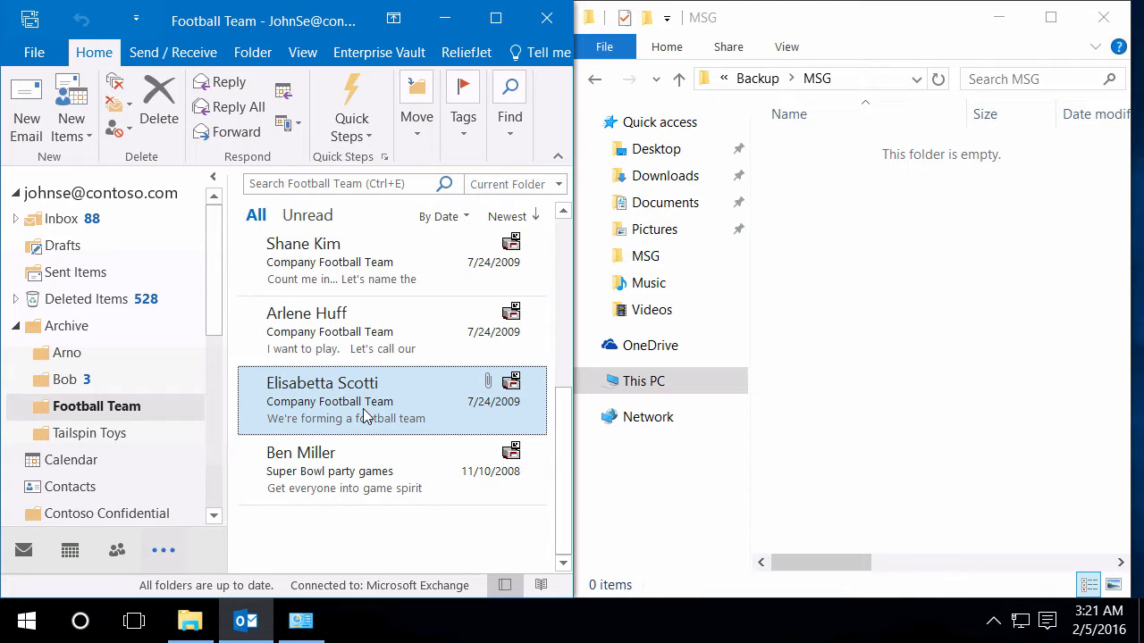
mouse_move(384, 368)
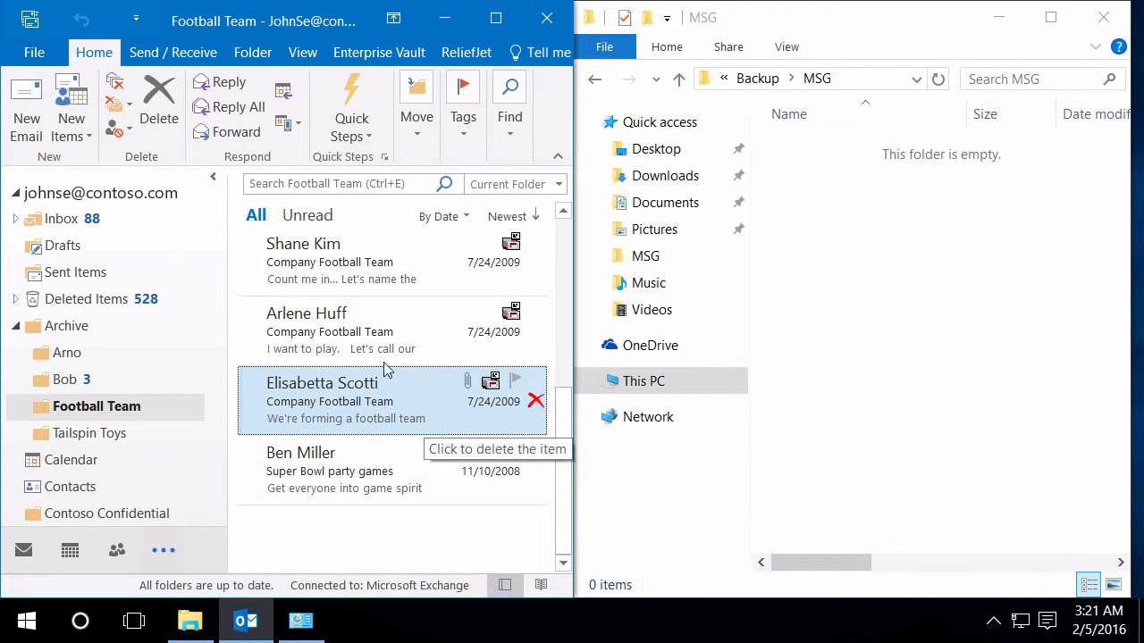
mouse_move(365, 412)
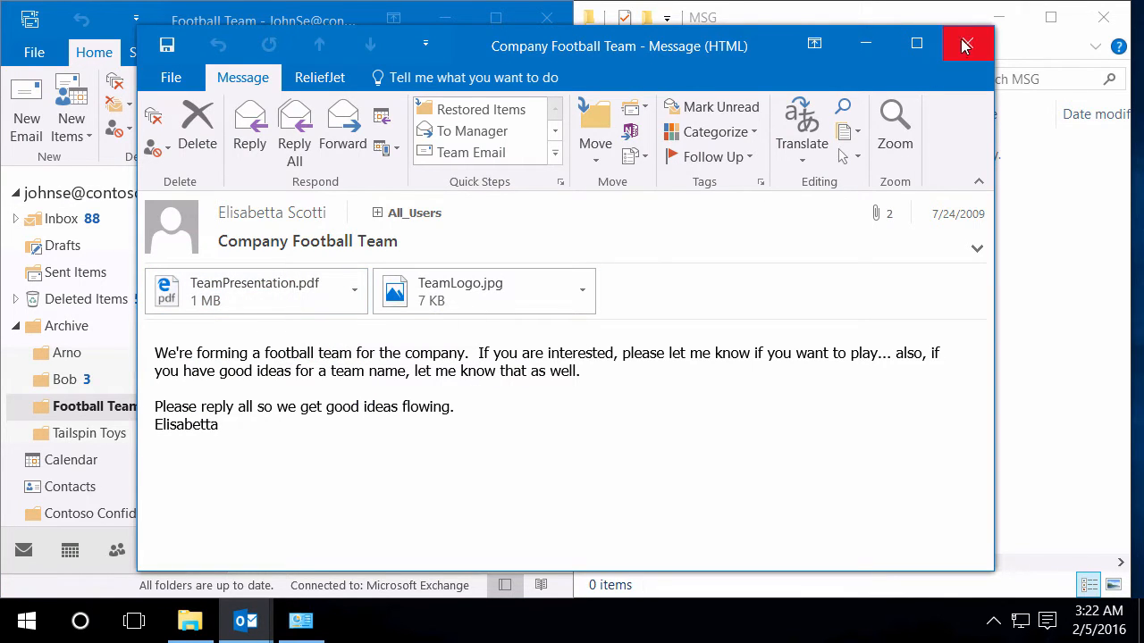
Close the opened Company Football Team message after viewing its two attachments.
click(966, 47)
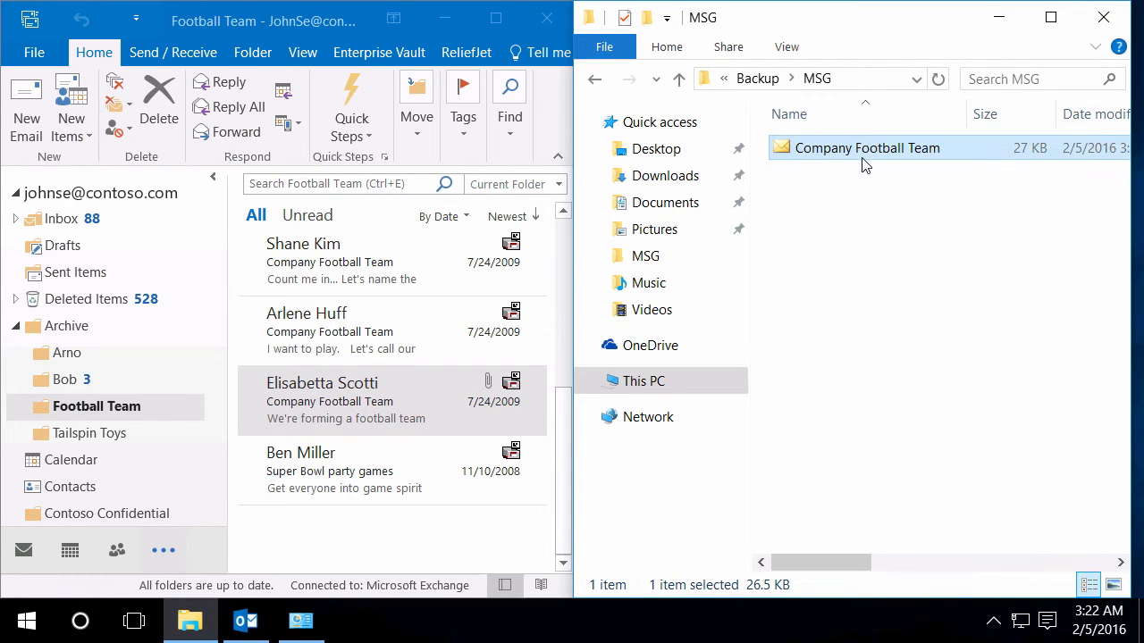
double_click(865, 146)
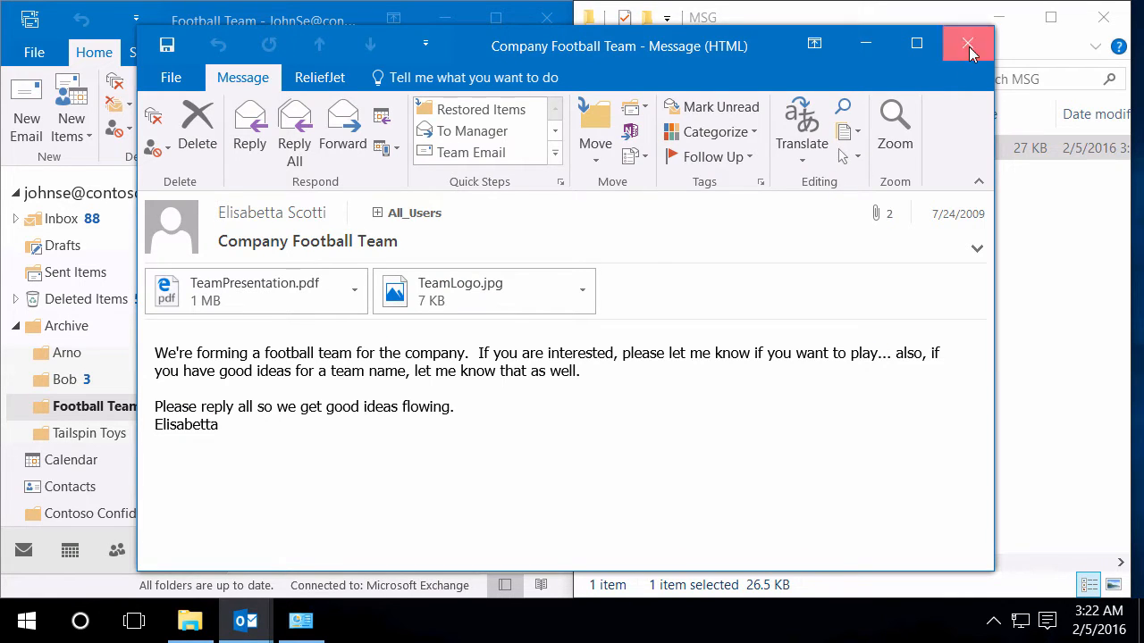
click(965, 43)
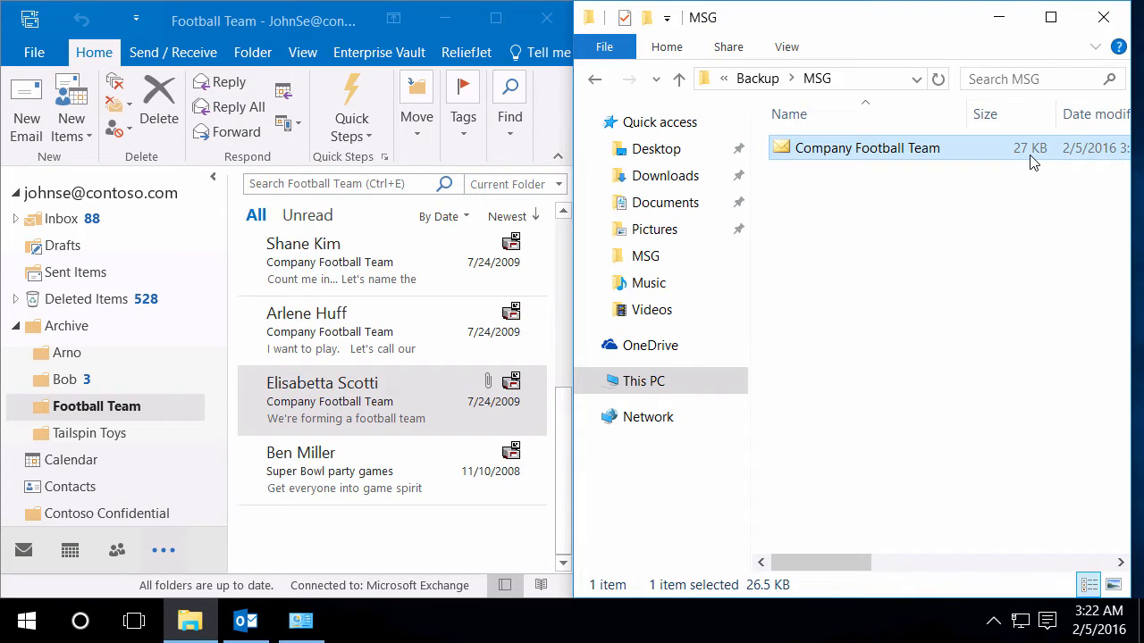
right_click(867, 147)
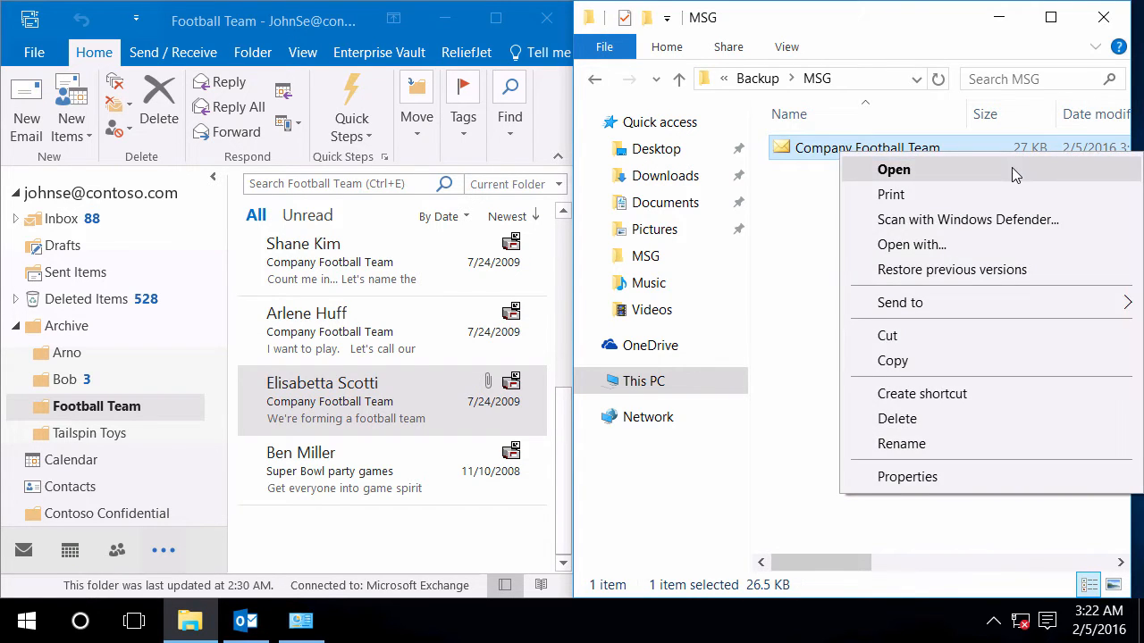
click(894, 170)
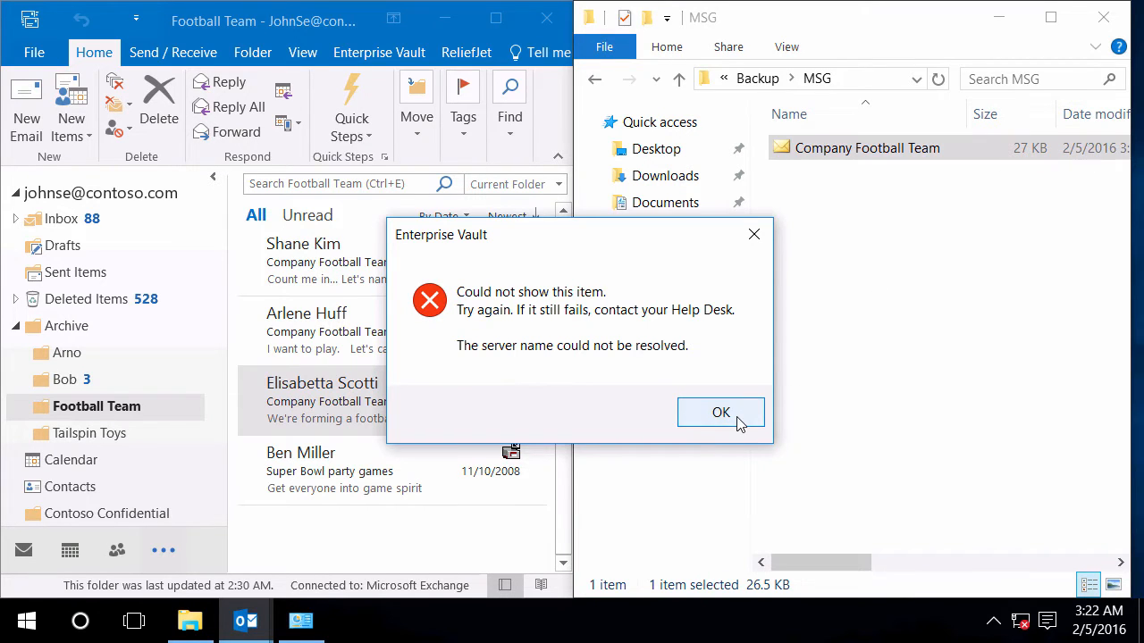
click(720, 411)
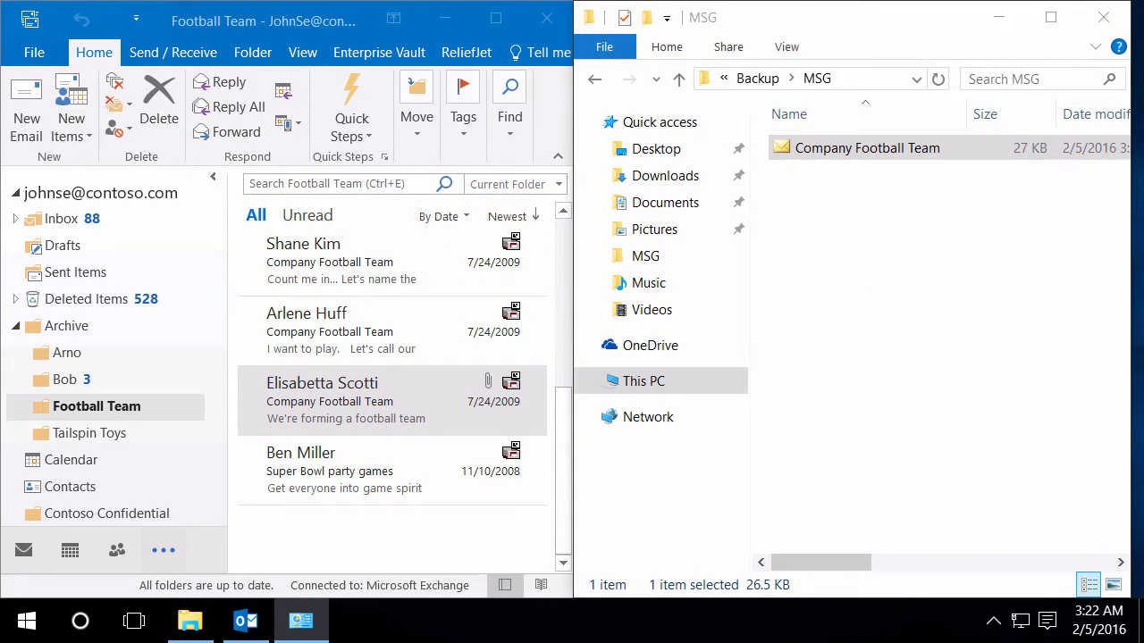
double_click(322, 401)
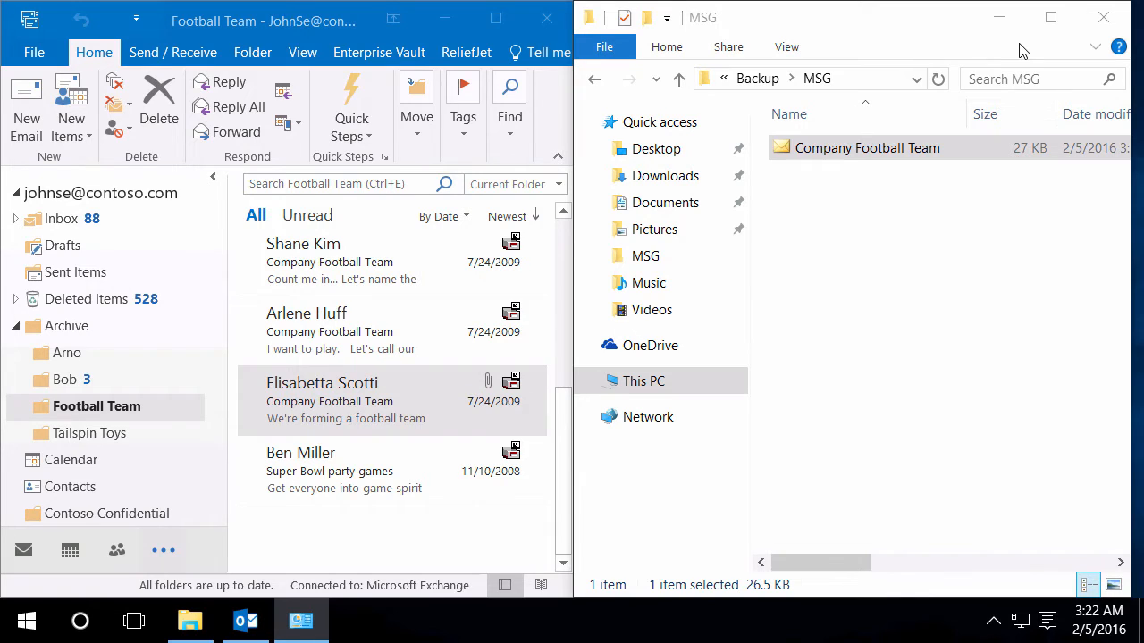
mouse_move(347, 401)
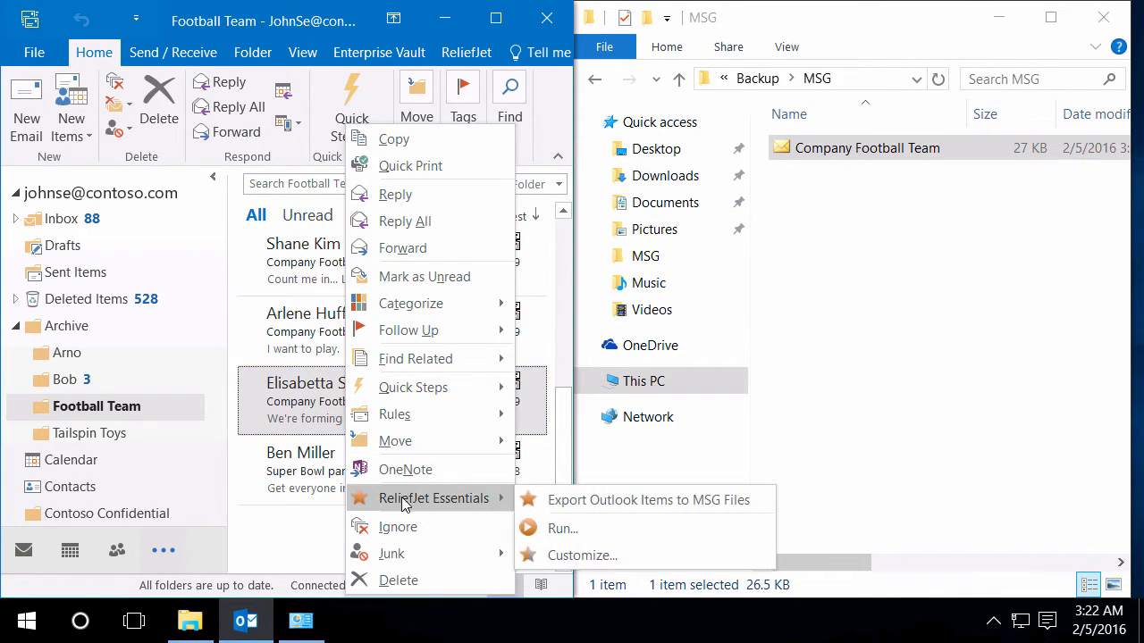
Run Export Outlook Items to MSG Files on the selected message and dismiss the report.
click(647, 500)
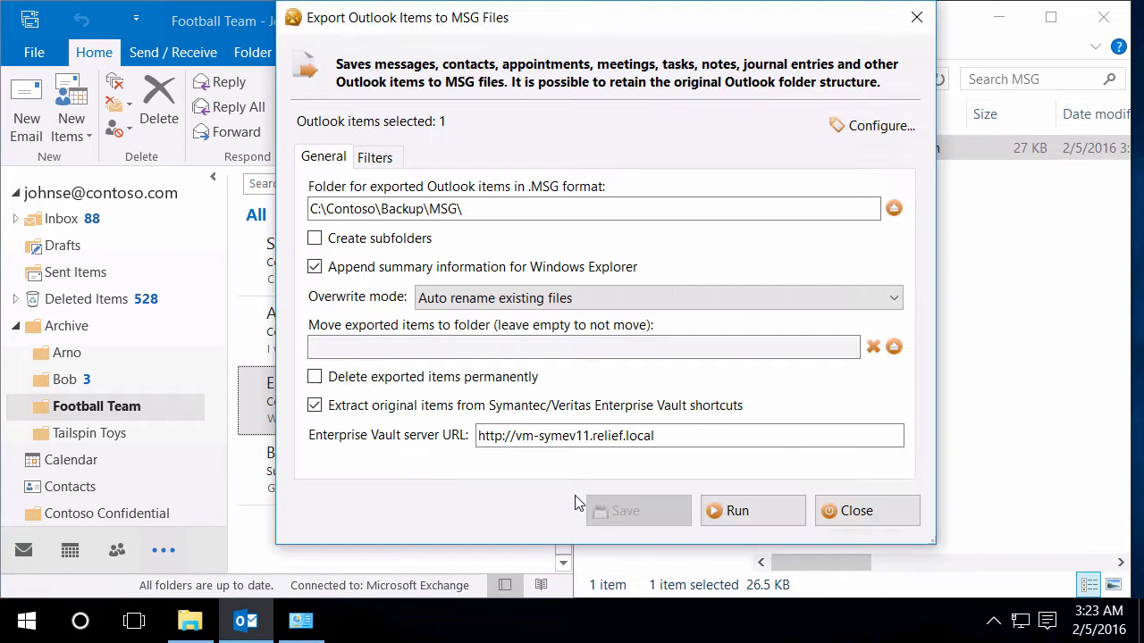
click(736, 511)
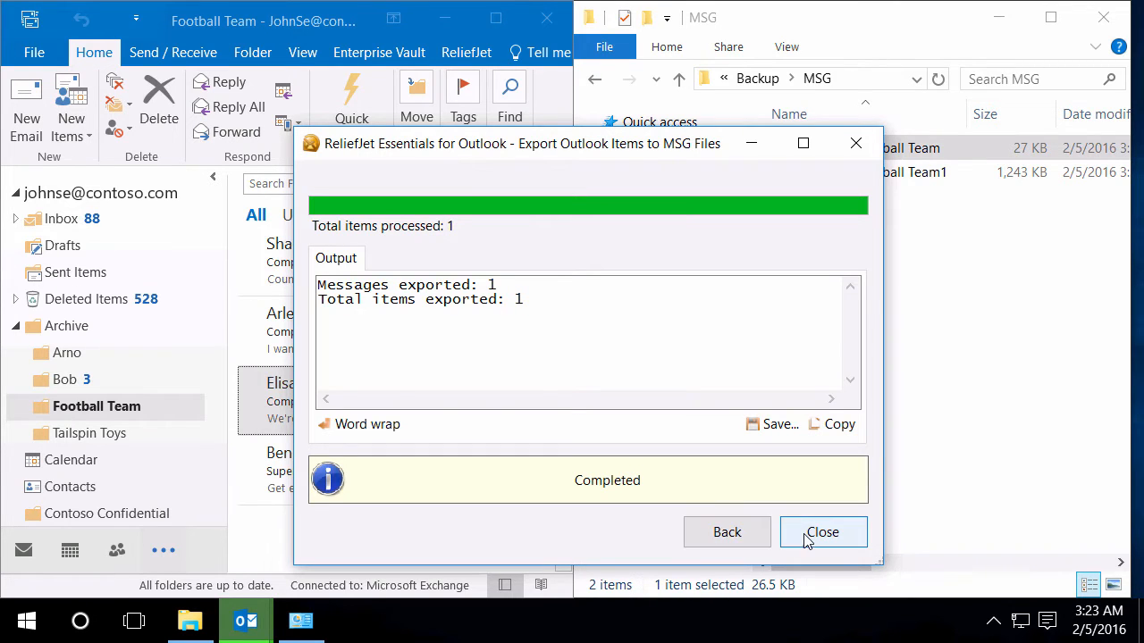
click(822, 532)
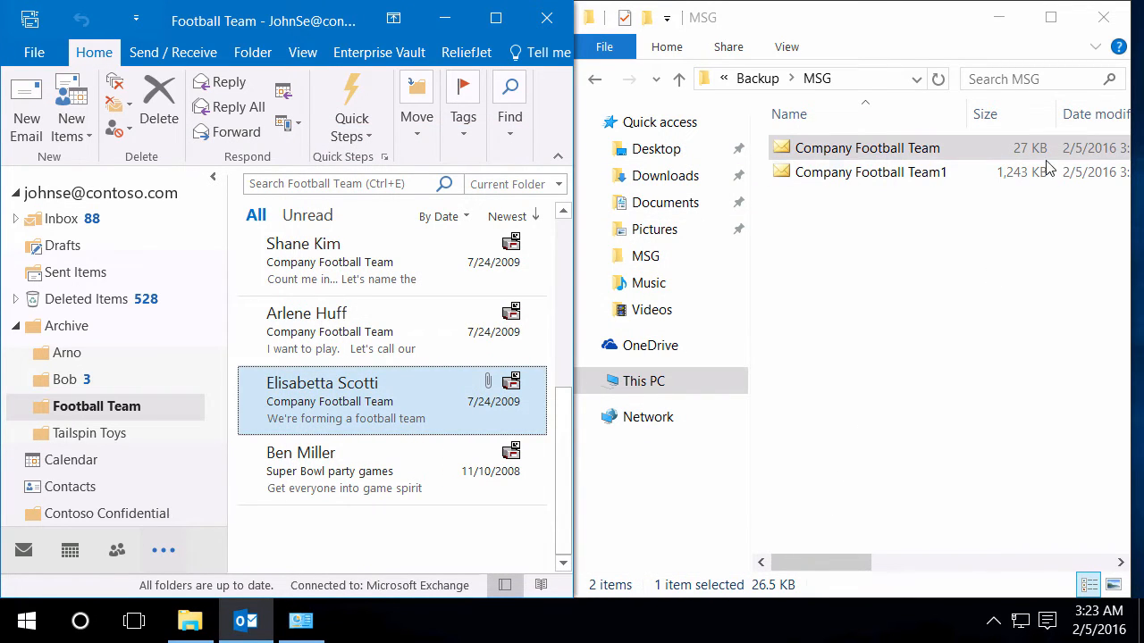
Open Company Football Team1 from the MSG folder, check both attachments, then close it.
right_click(873, 172)
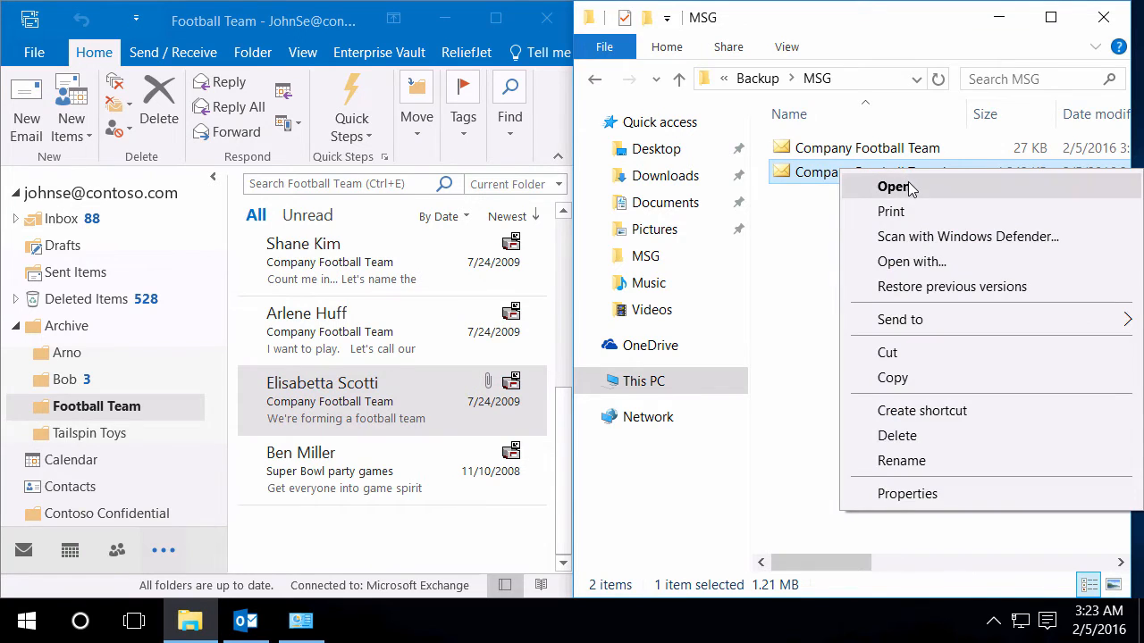
click(895, 188)
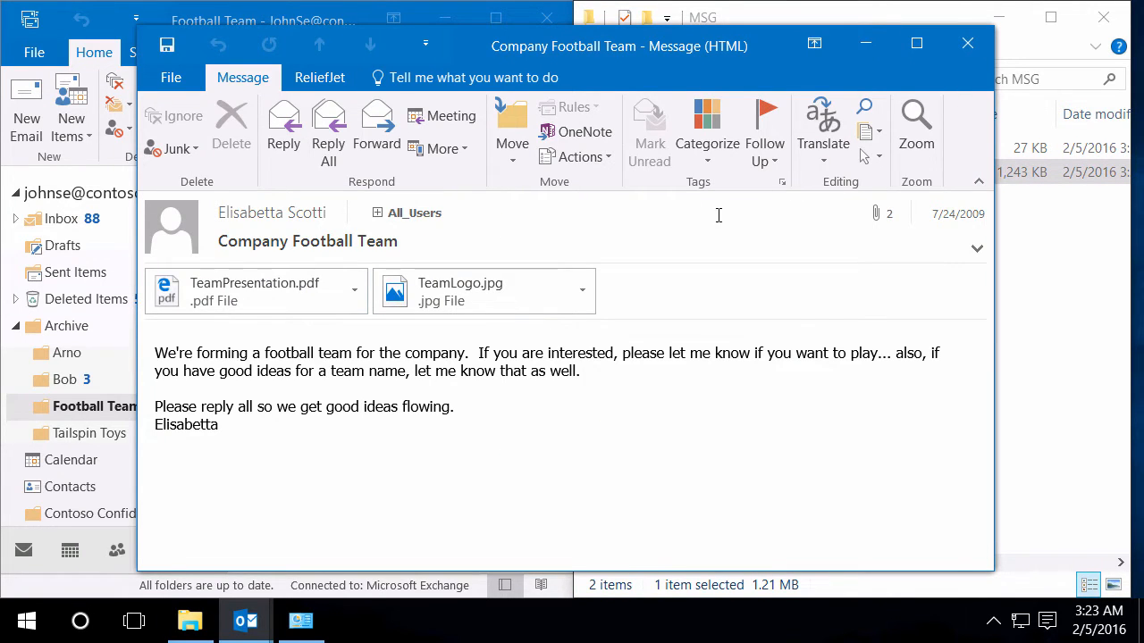
click(967, 43)
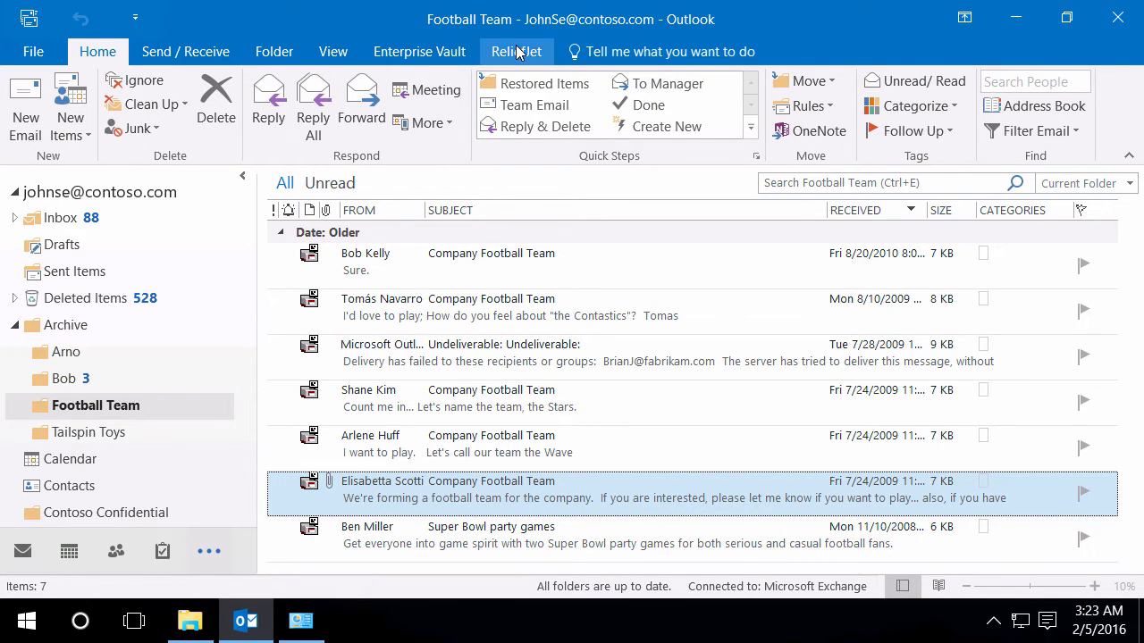
In Configure Utility select the Archive folder with all its subfolders for export.
click(516, 50)
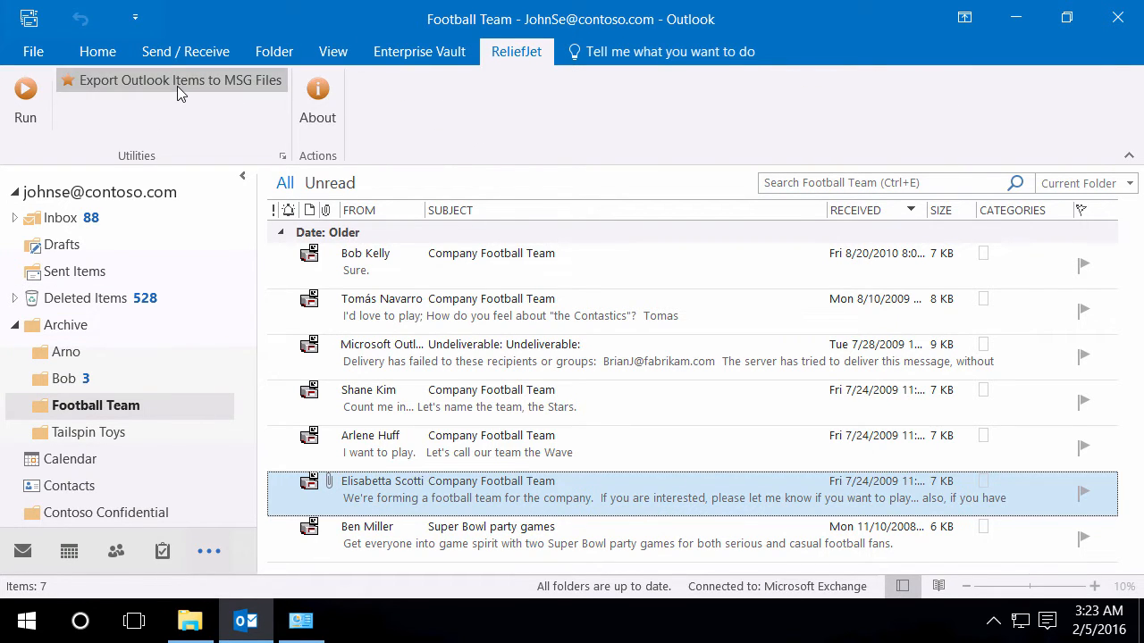
click(179, 80)
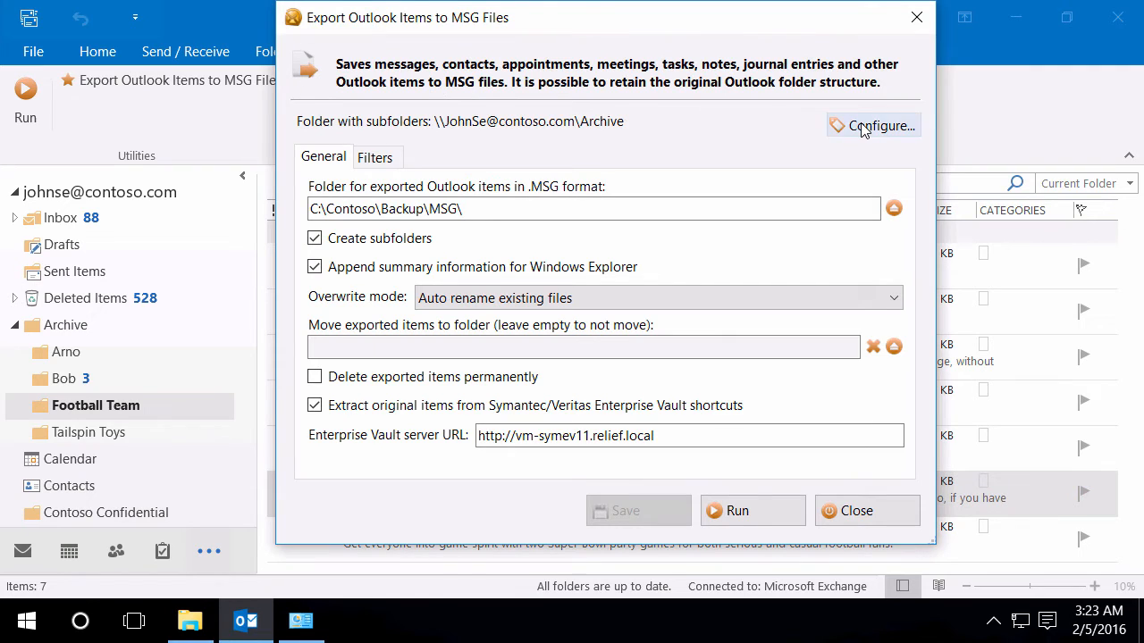
click(880, 125)
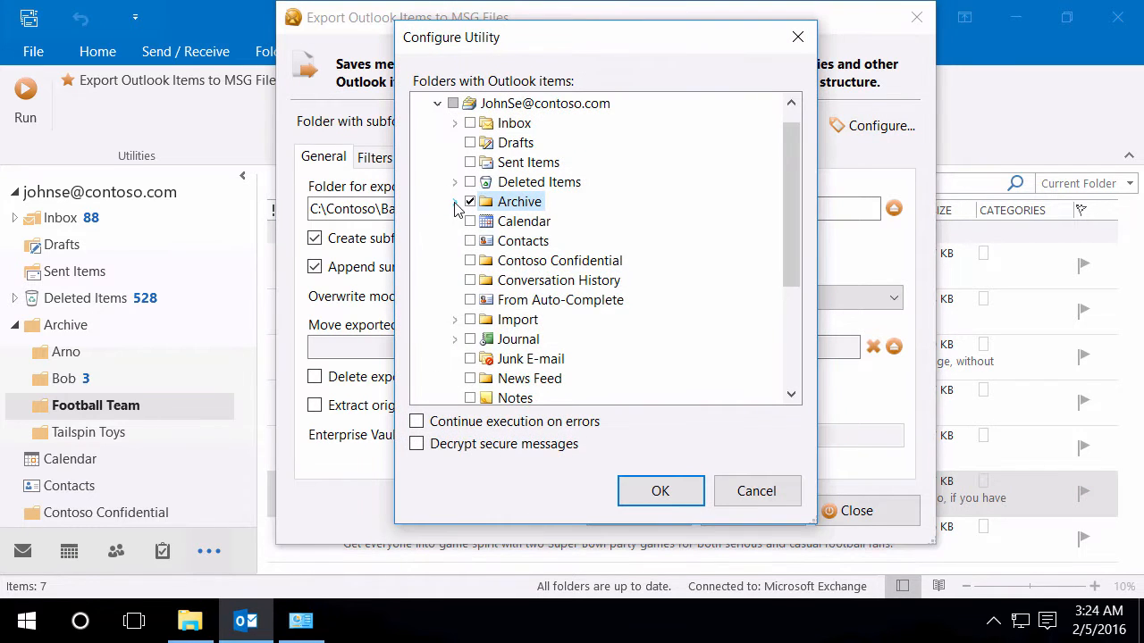
click(454, 200)
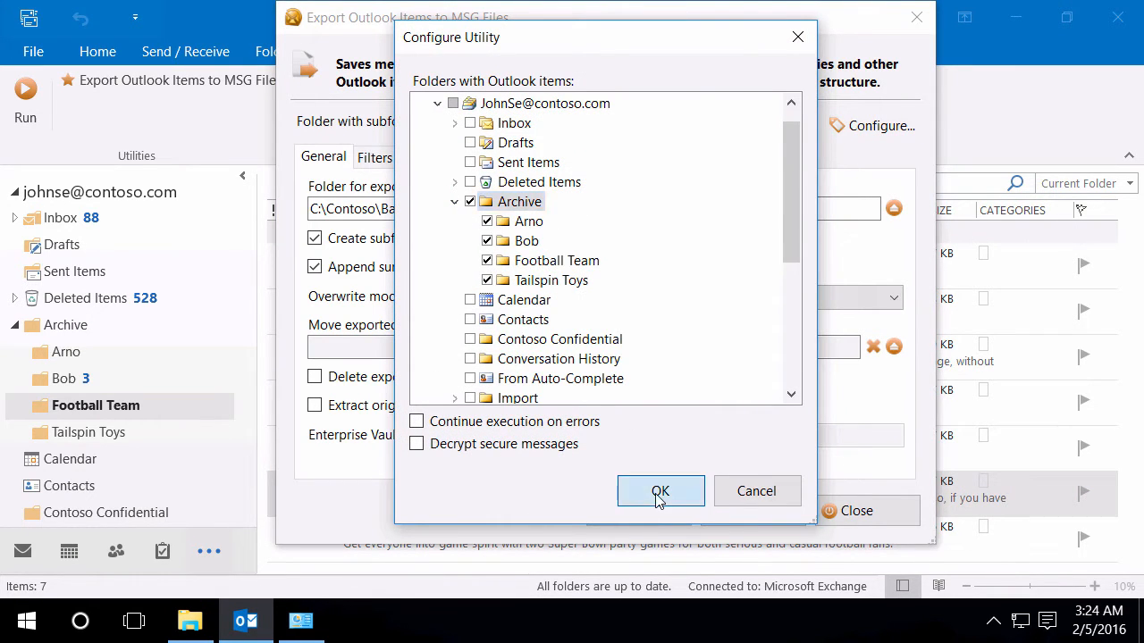
click(661, 489)
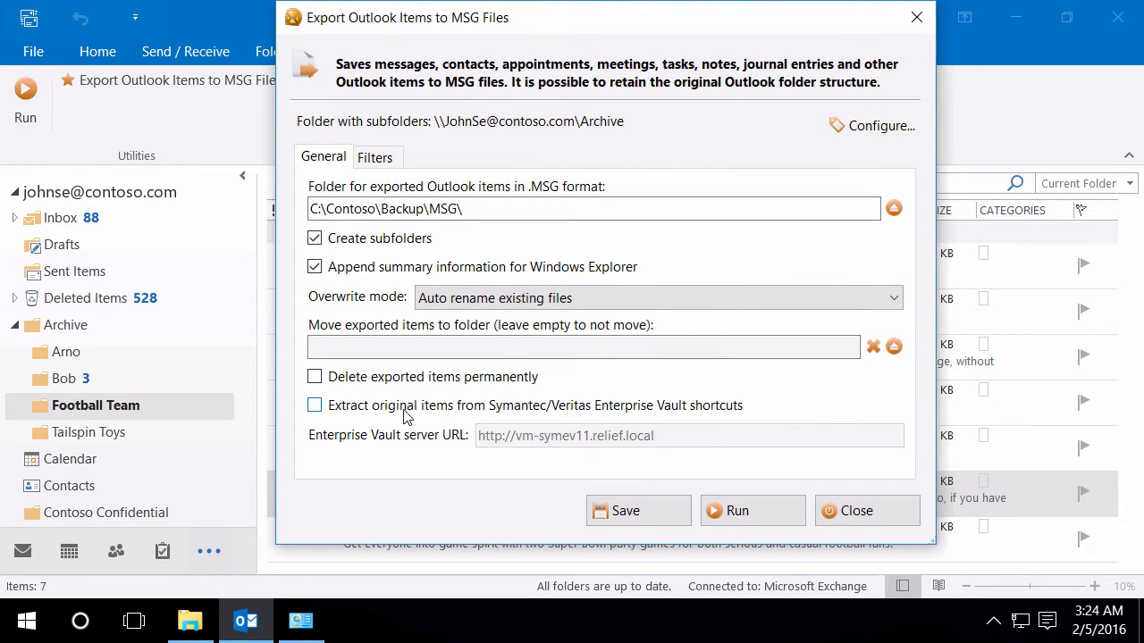
Enable extracting original items from Symantec/Veritas Enterprise Vault shortcuts and confirm the settings.
click(315, 404)
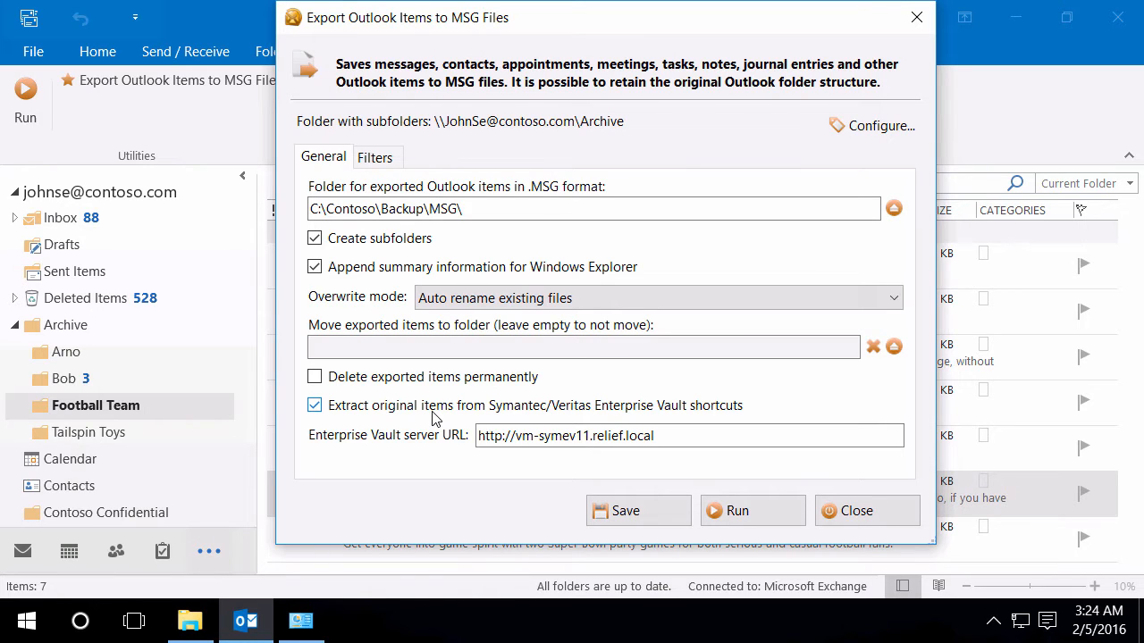
click(593, 436)
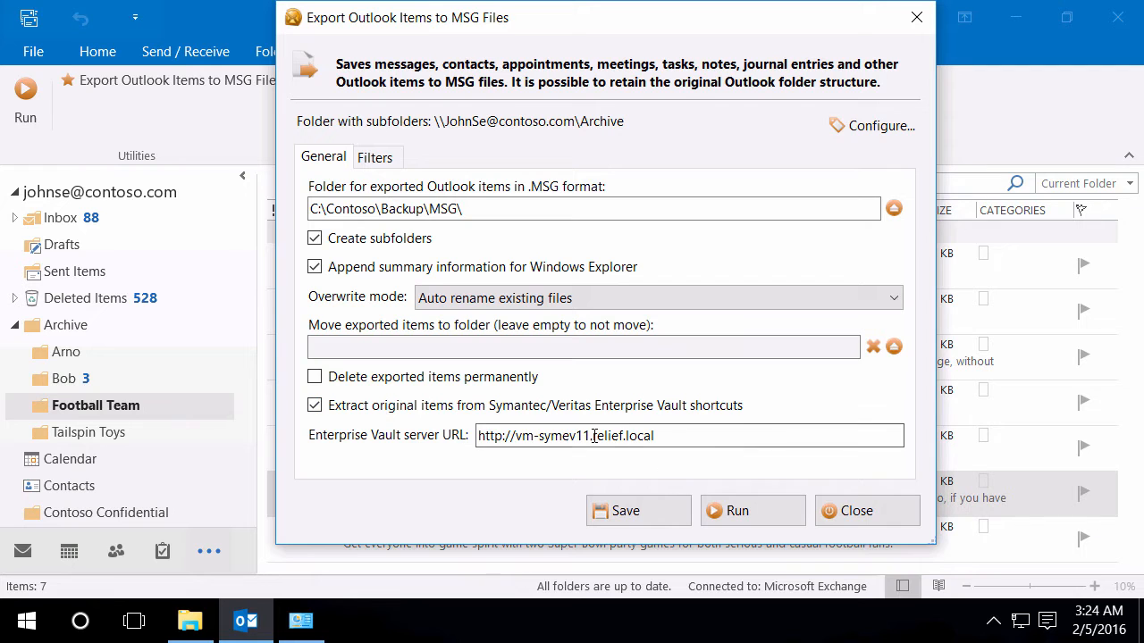
click(854, 511)
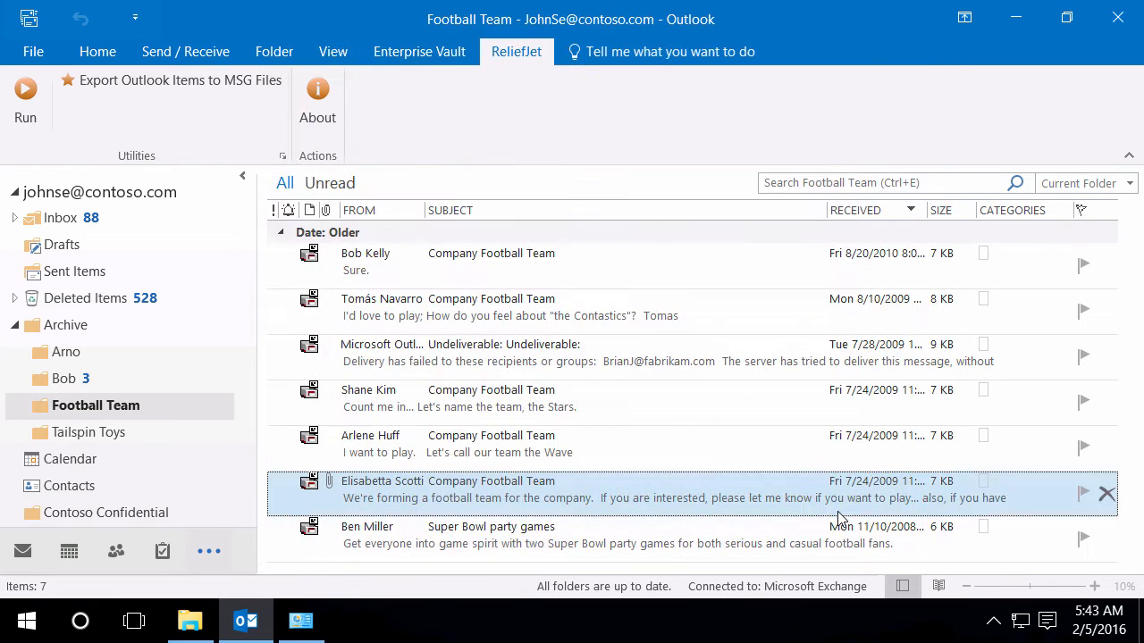
Run Search Vaults from the Enterprise Vault ribbon to list Test12 User12's archived items.
click(419, 50)
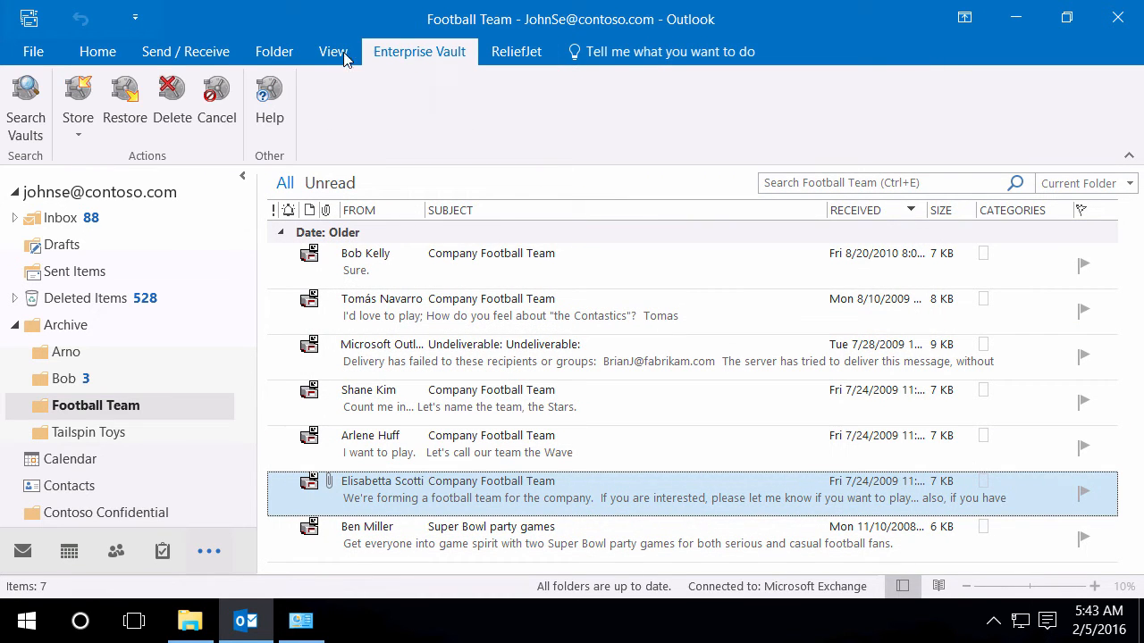
click(25, 105)
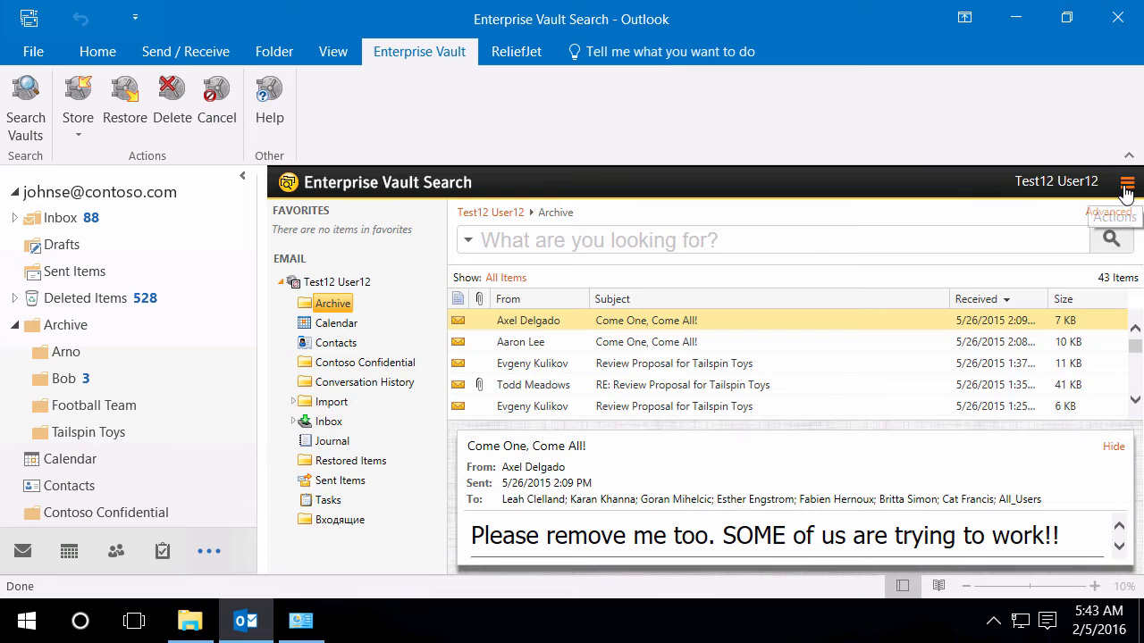
click(1126, 183)
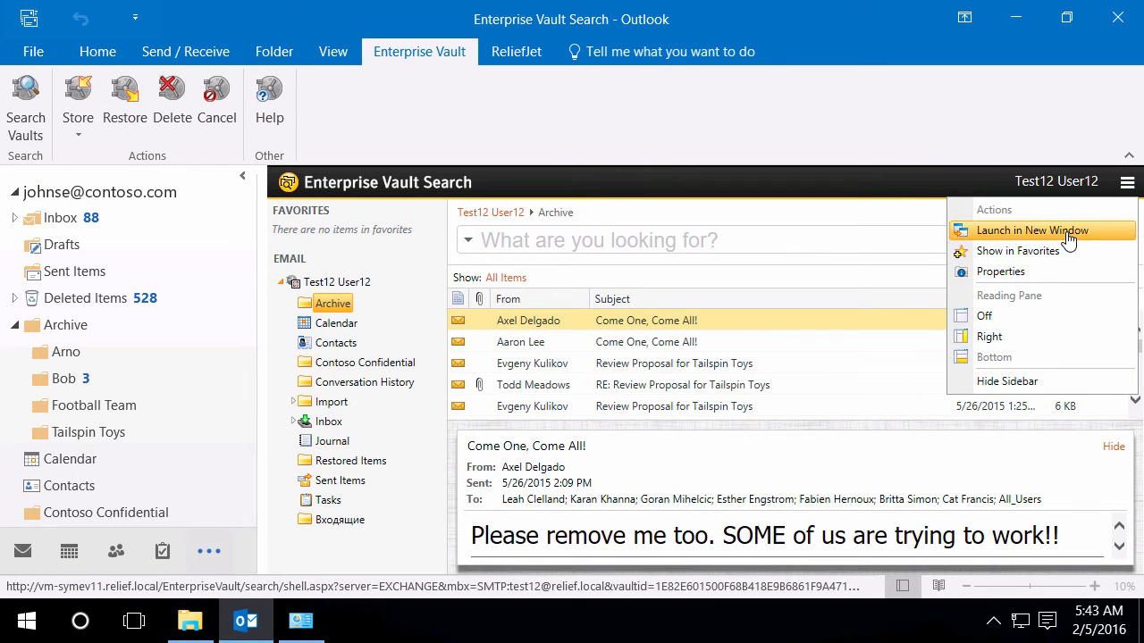
click(1033, 230)
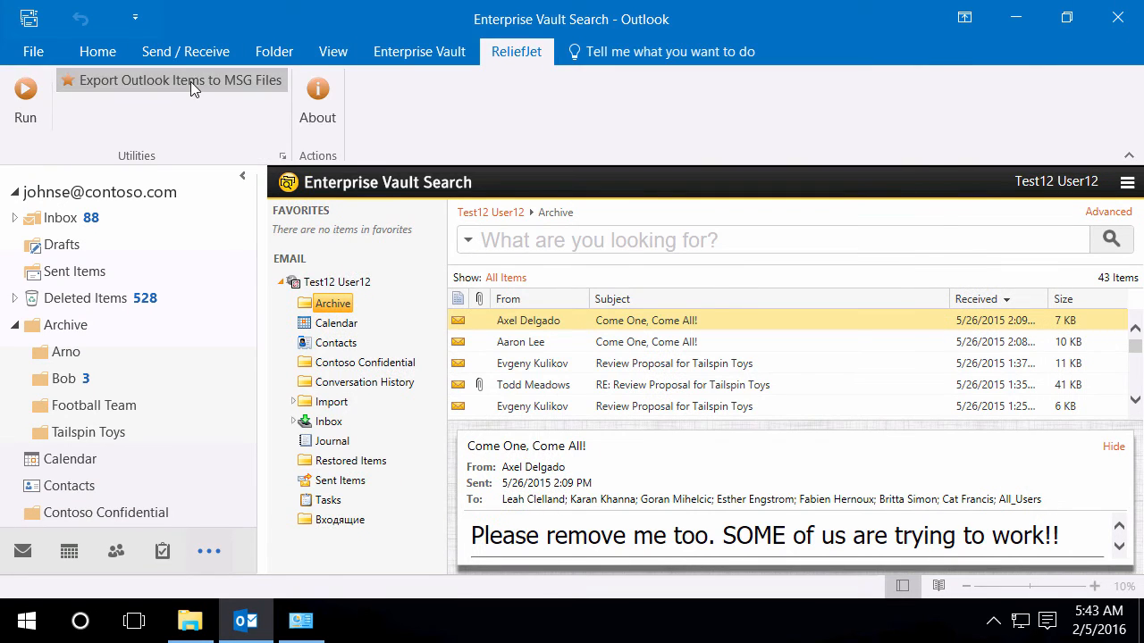
Run the MSG export on the Archive folders, exporting 60 items, and dismiss the report.
click(179, 79)
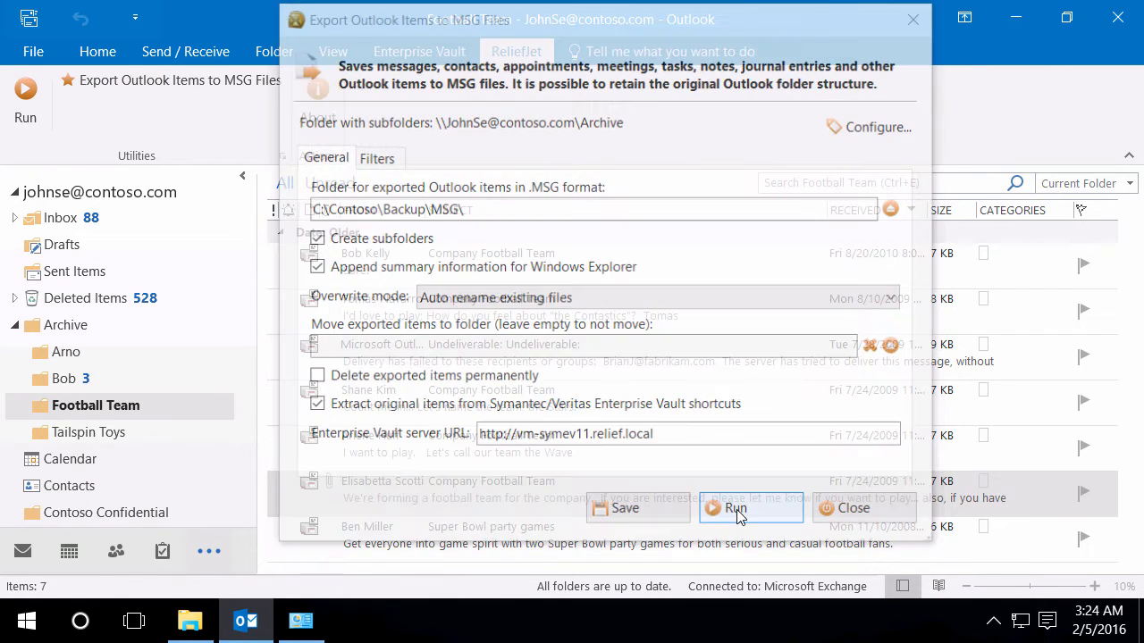
click(736, 508)
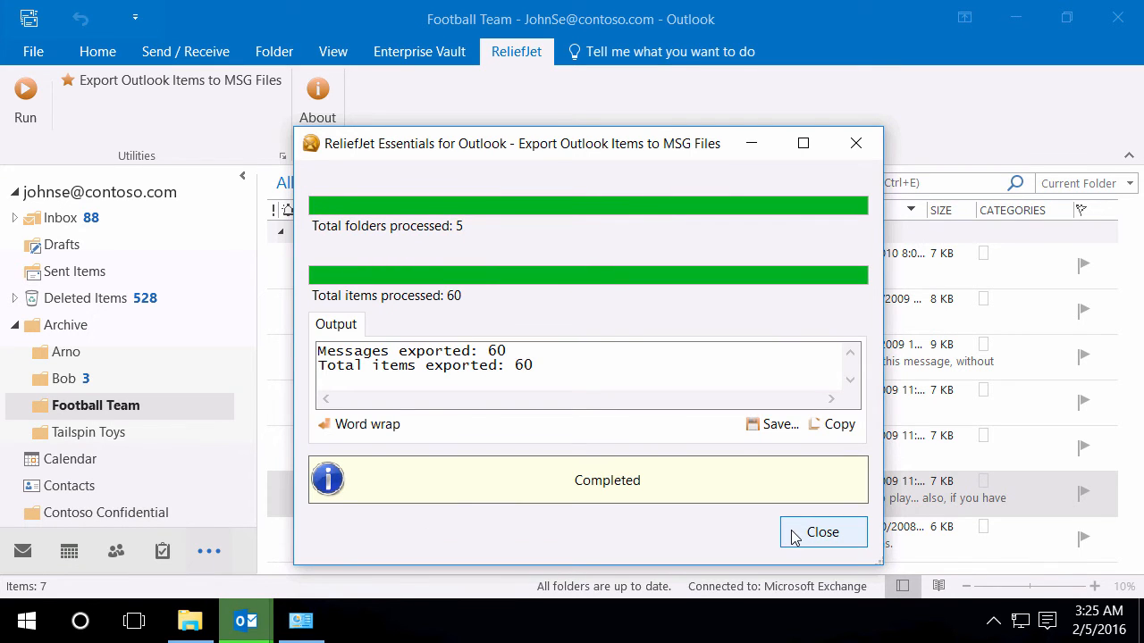
click(822, 533)
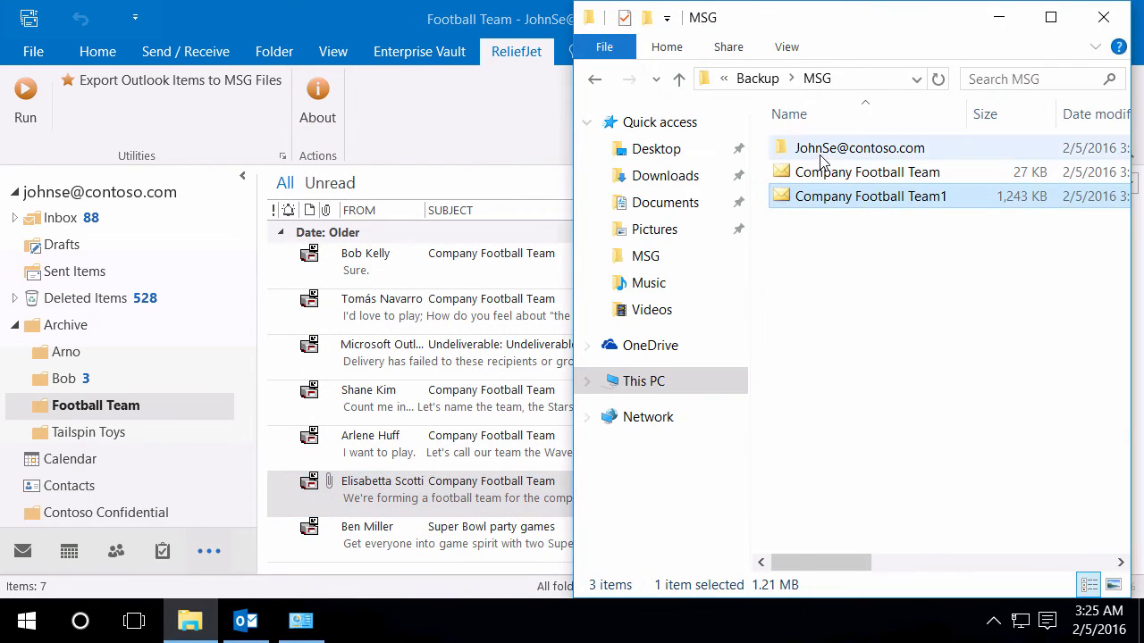
Open Company Football Team4 from the exported Archive\Football Team folder and check its TeamPresentation.pdf and TeamLogo.jpg attachments.
double_click(858, 147)
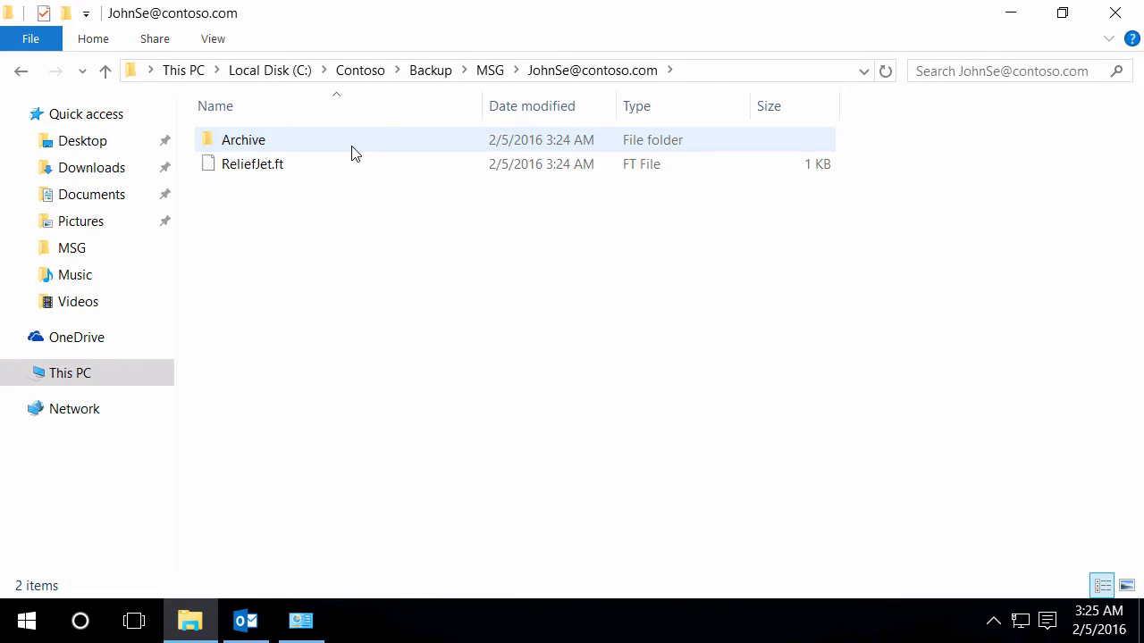
double_click(243, 140)
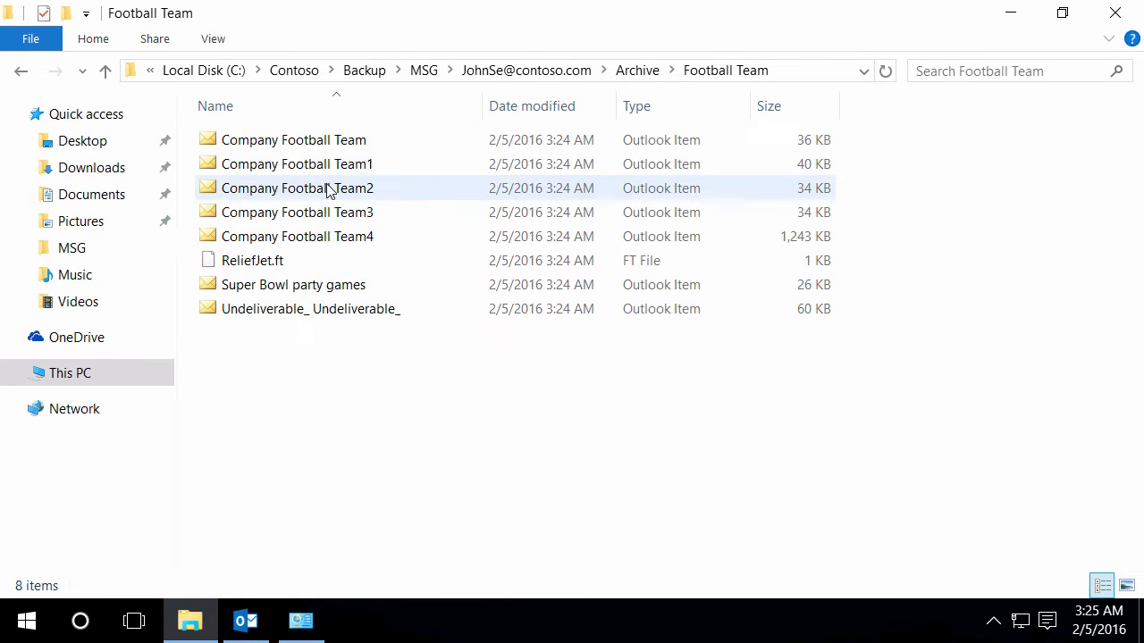
right_click(297, 236)
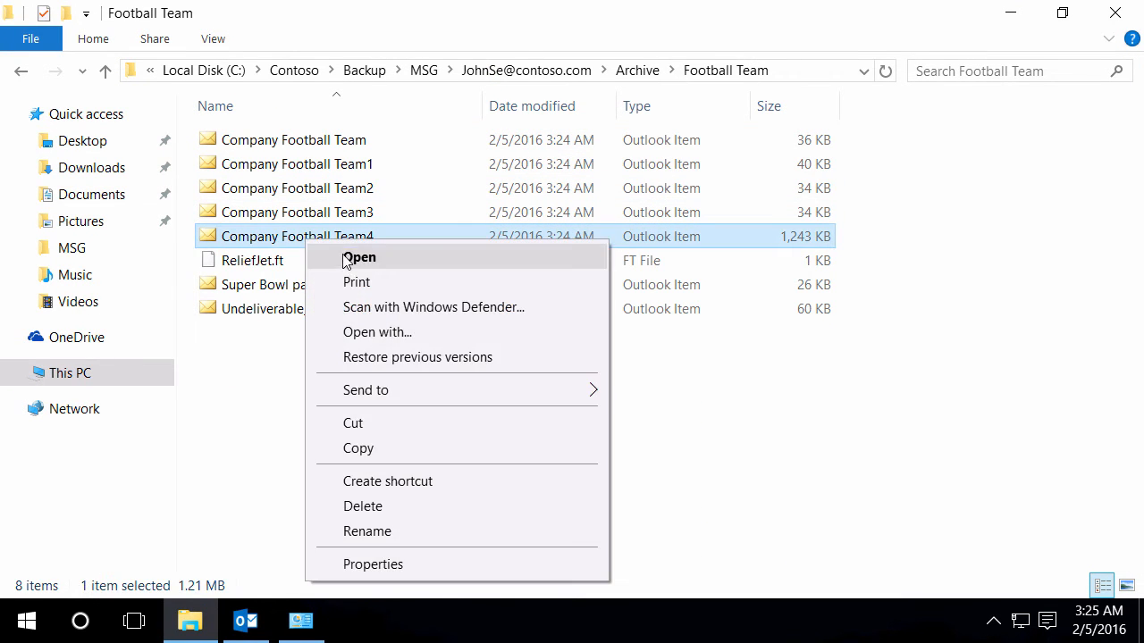
click(359, 257)
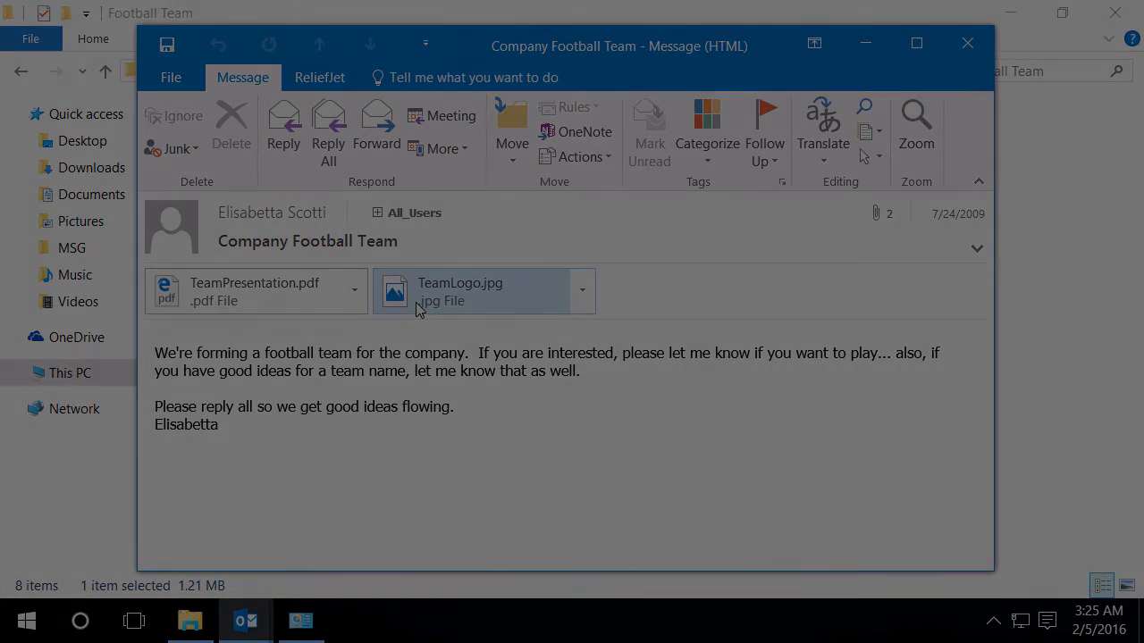
click(483, 289)
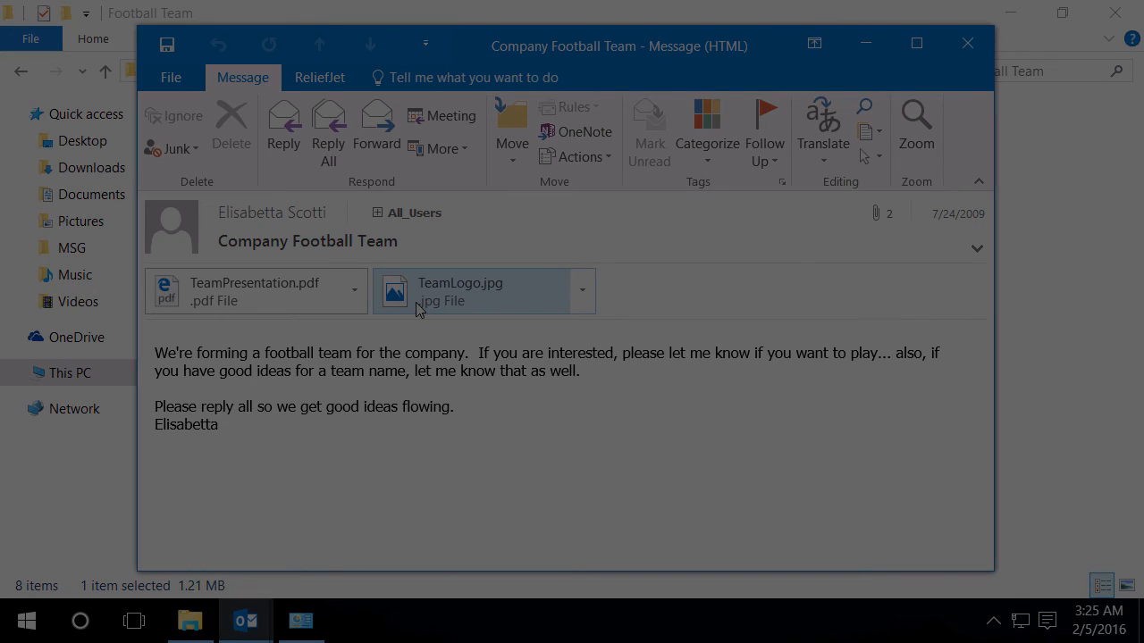